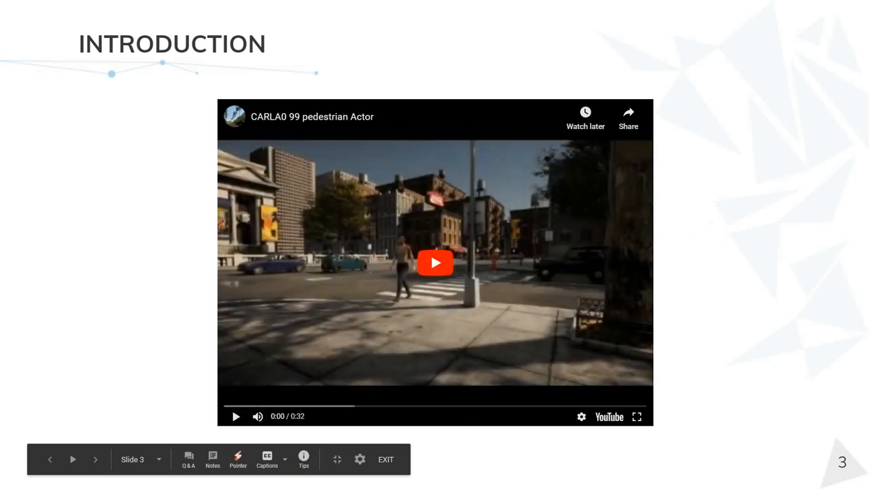
# Play the embedded CARLA pedestrian Actor video on the Introduction slide
pyautogui.click(434, 264)
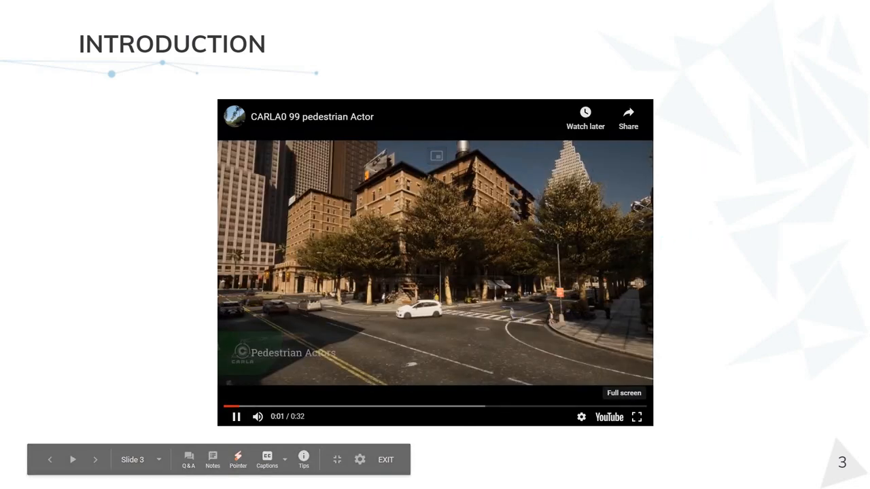
pyautogui.click(636, 416)
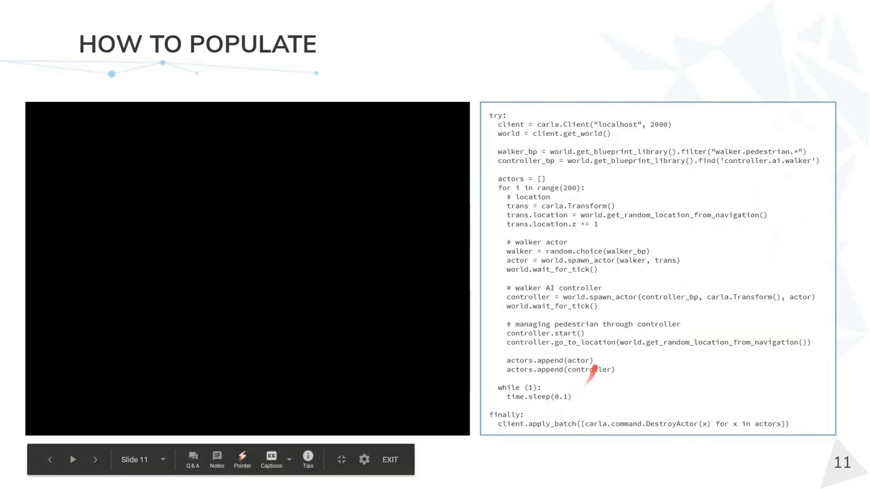
# Play the embedded Populating with pedestrians and script video on the How to Populate slide
pyautogui.click(247, 269)
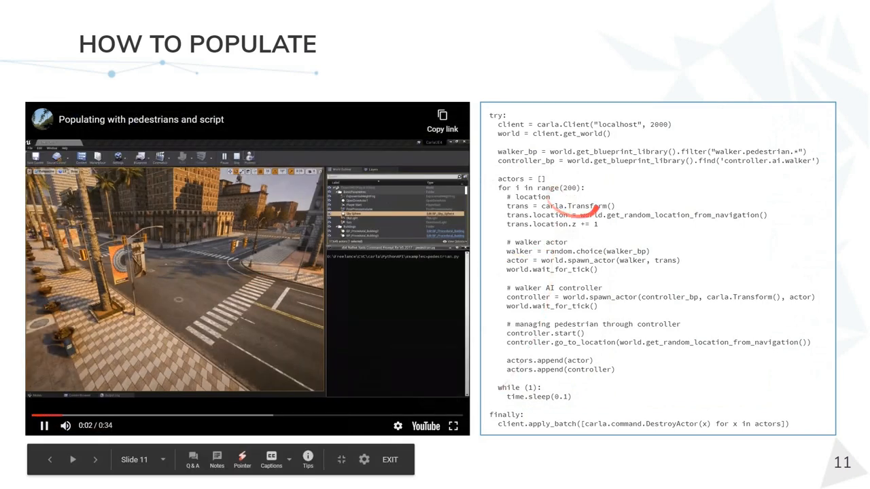
pyautogui.click(453, 425)
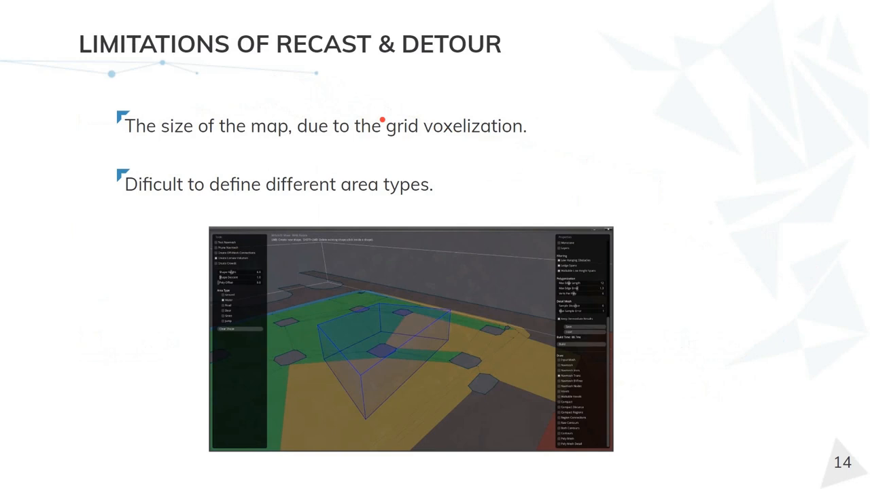
pyautogui.moveTo(248, 157)
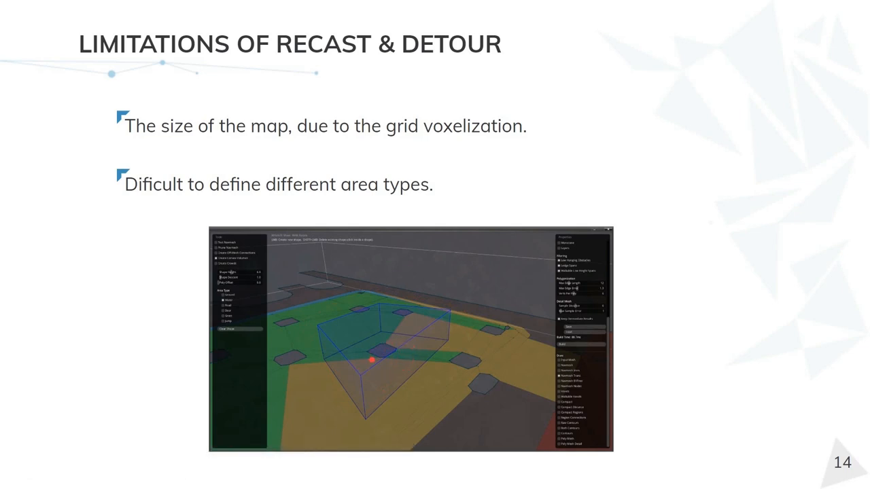
pyautogui.press('Right')
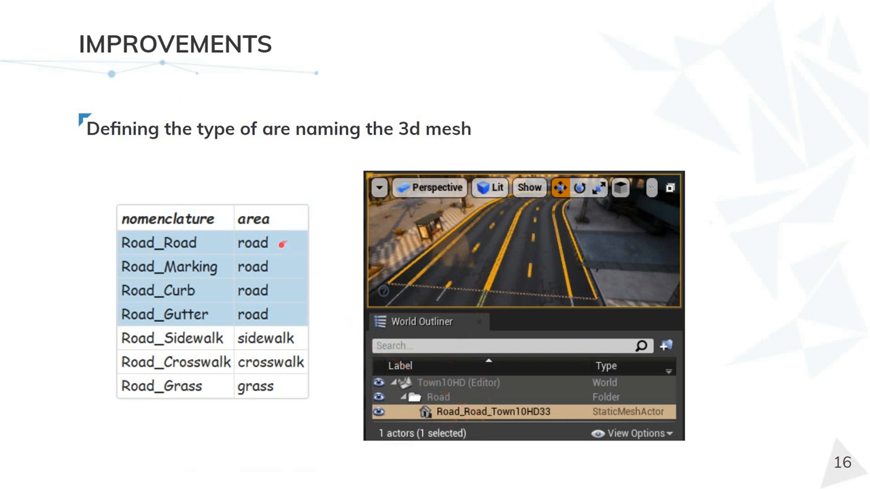
pyautogui.moveTo(285, 269)
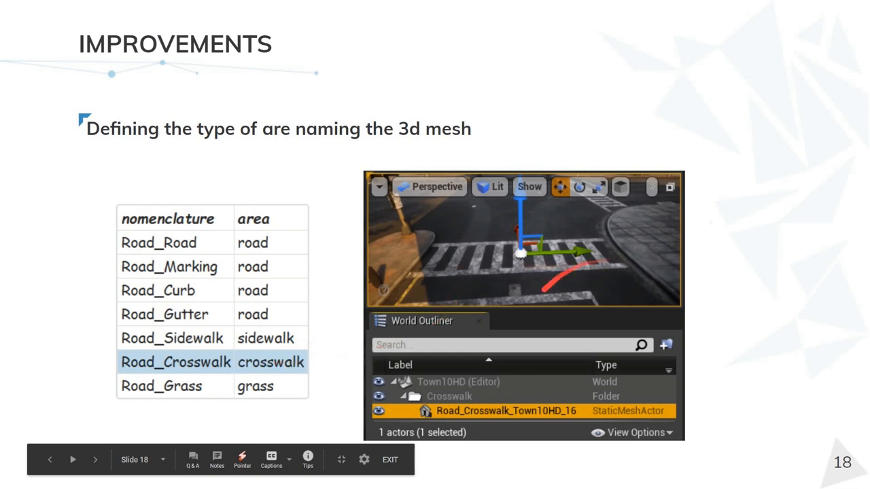
# Advance through the Improvements slides to slide 18 with the Road_Crosswalk row highlighted
pyautogui.click(95, 459)
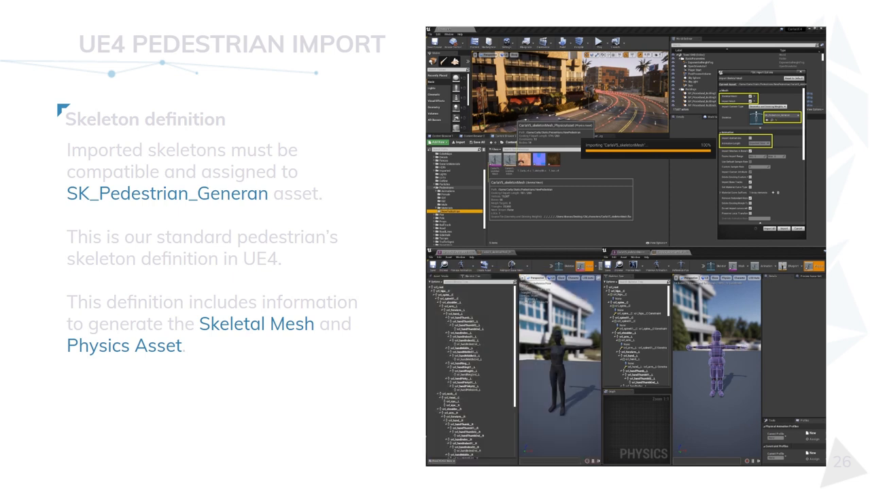
# Advance to slide 27, UE4 Animation Import, then on to slide 28, Pawn Actors
pyautogui.press('Right')
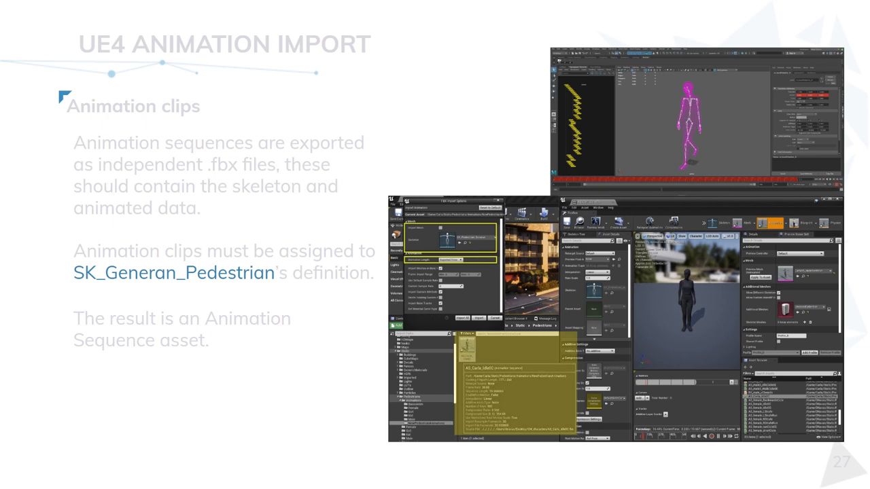
pyautogui.press('right')
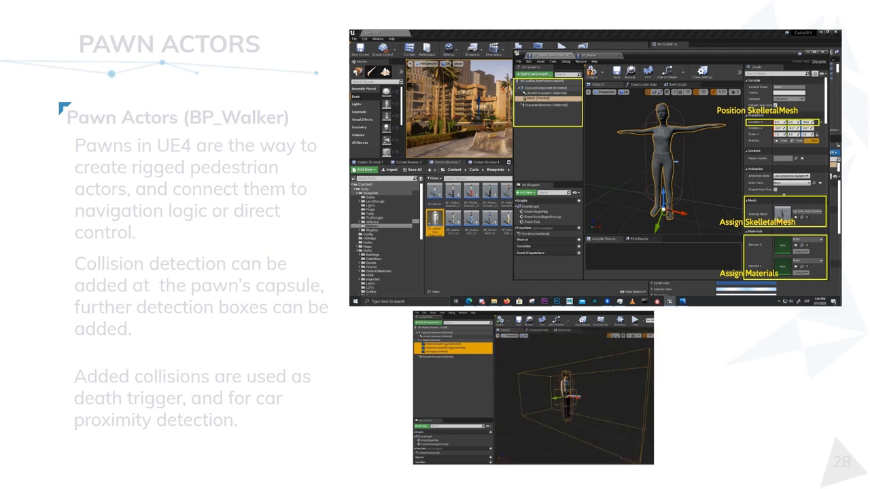
# Advance from the Pawn Actors slide toward the Animgraph slide
pyautogui.press('right')
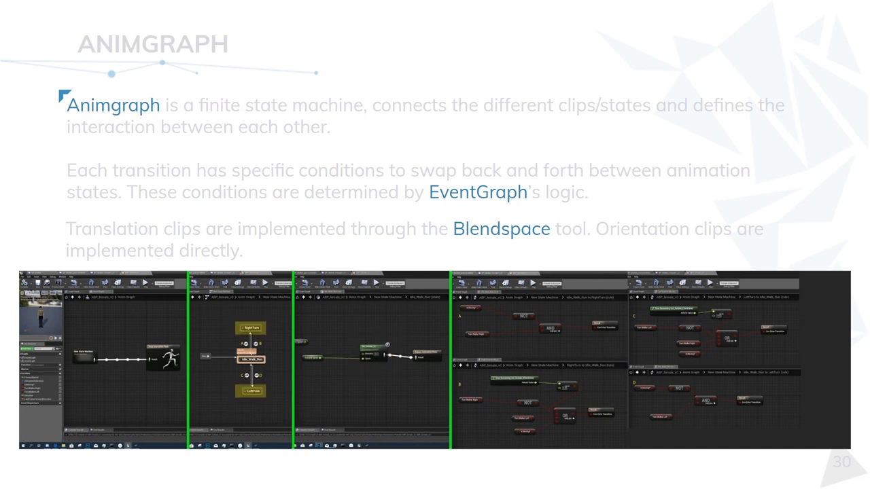
# Advance from the Animgraph slide to slide 31, Blendspace
pyautogui.press('right')
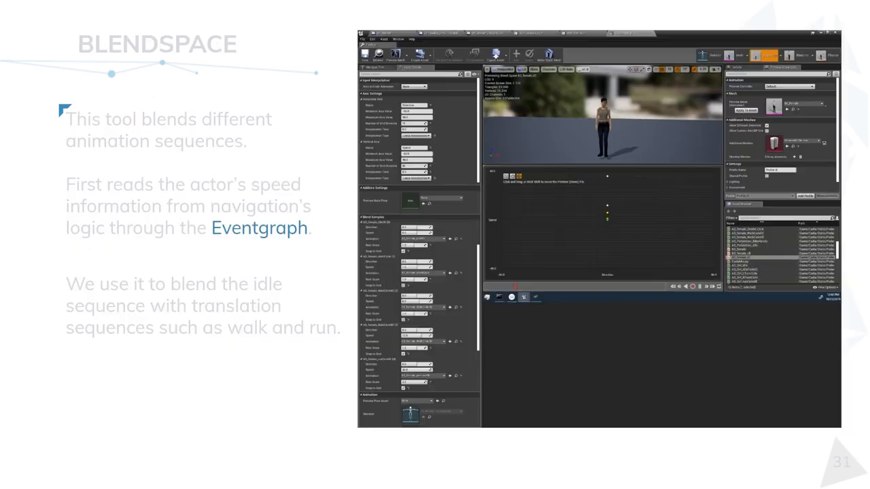